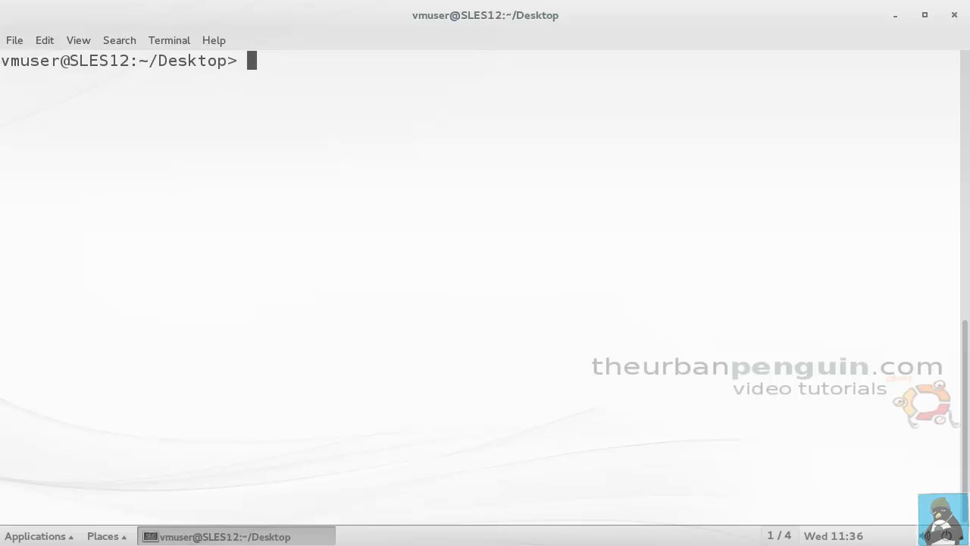
Step: Check the OS release, then install docker with sudo zypper in docker, confirming with y
{"action": "type", "text": "lsb"}
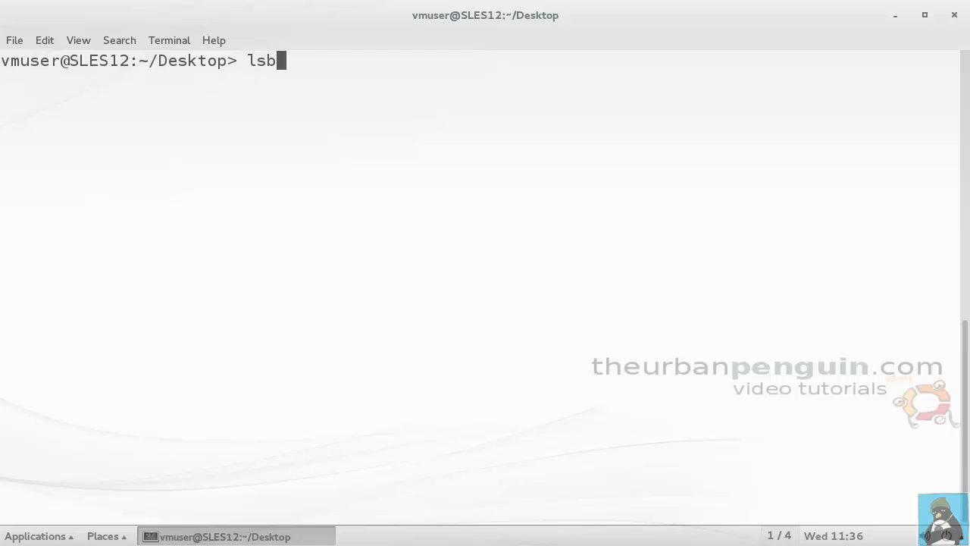
{"action": "type", "text": "_release"}
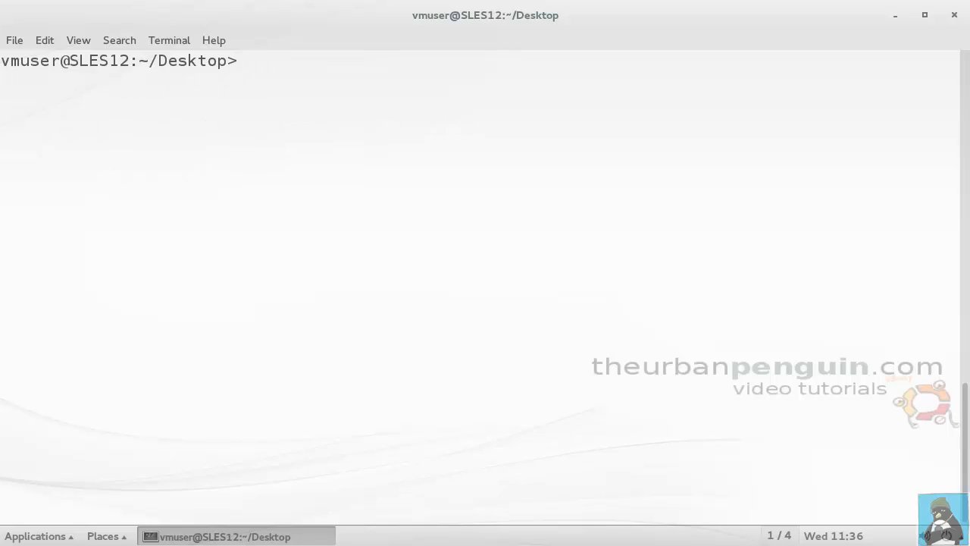
{"action": "type", "text": "sudo"}
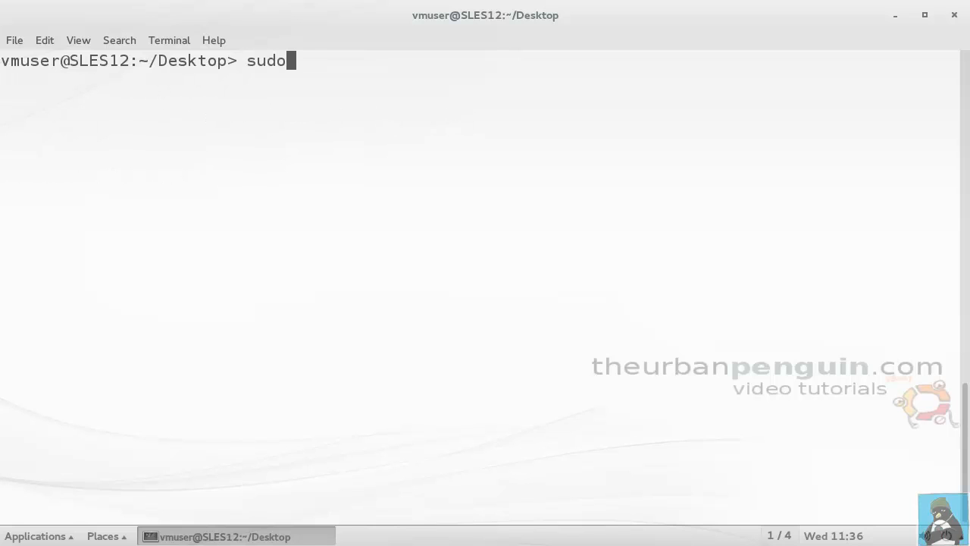
{"action": "type", "text": "z"}
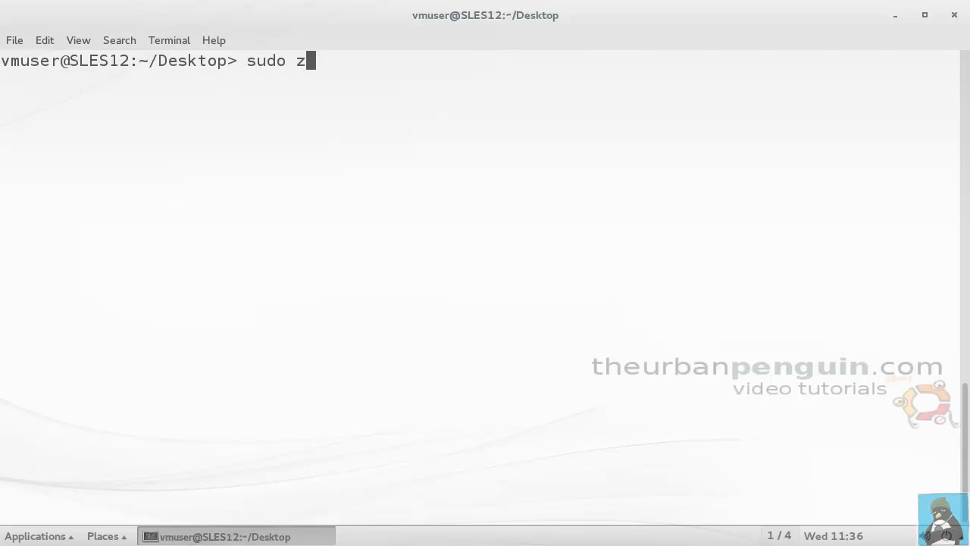
{"action": "type", "text": "ypper"}
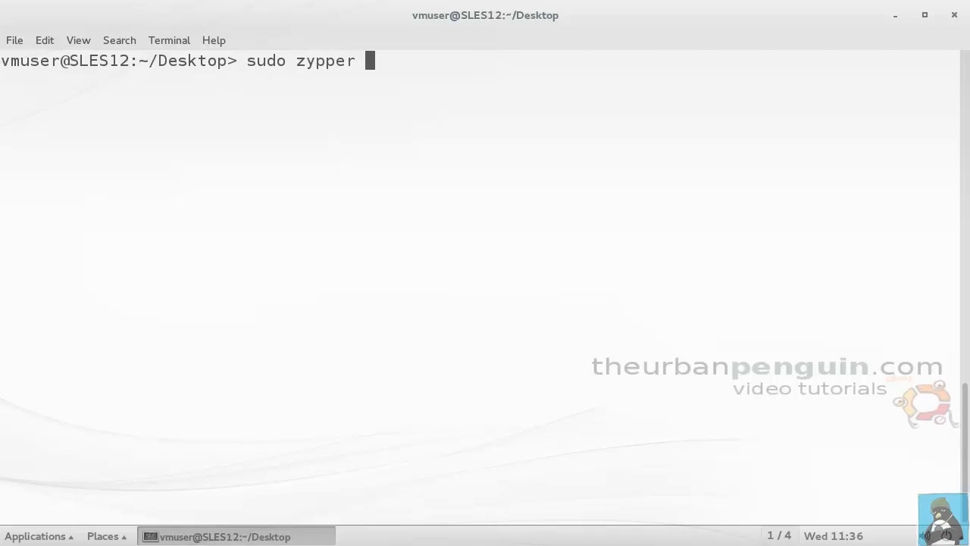
{"action": "type", "text": "in docker"}
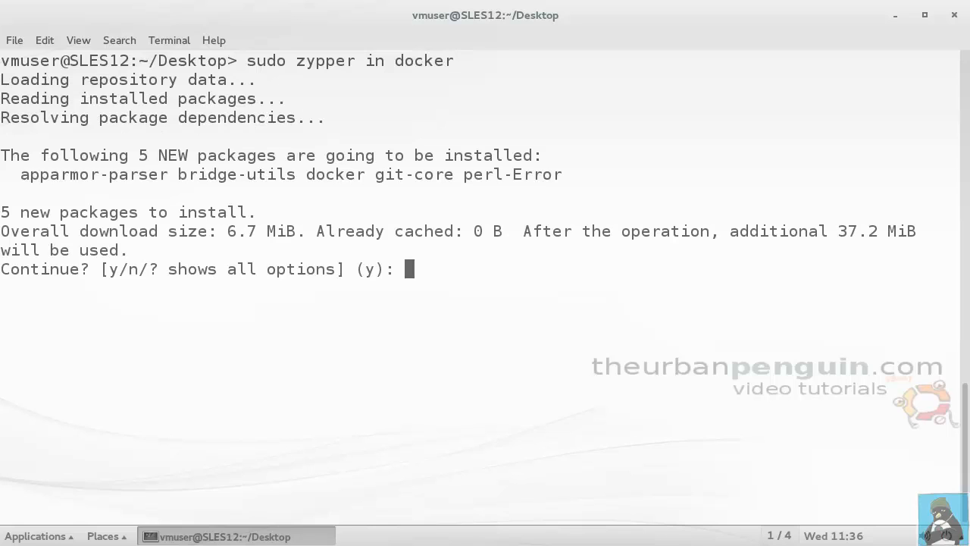
{"action": "type", "text": "y"}
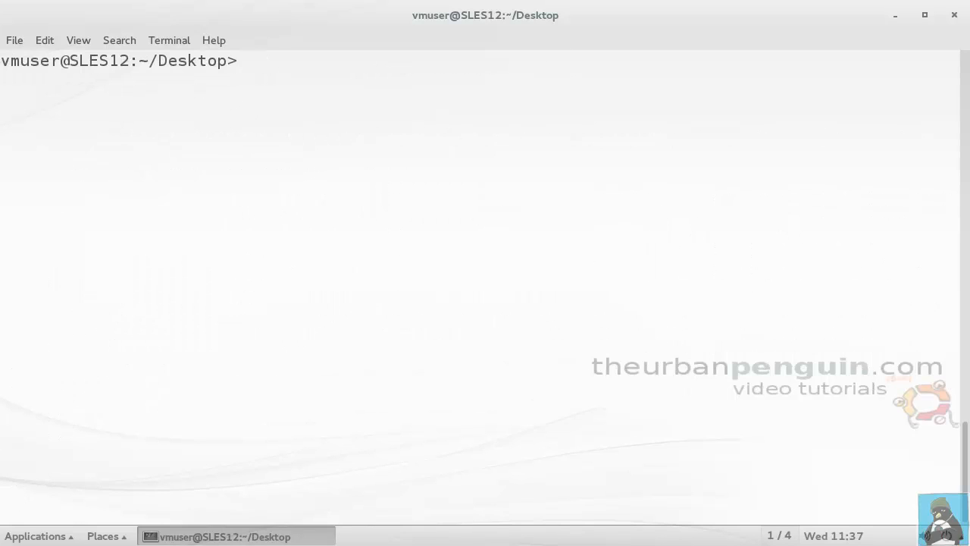
Step: Run sudo systemctl enable docker and start the docker service
{"action": "type", "text": "sud"}
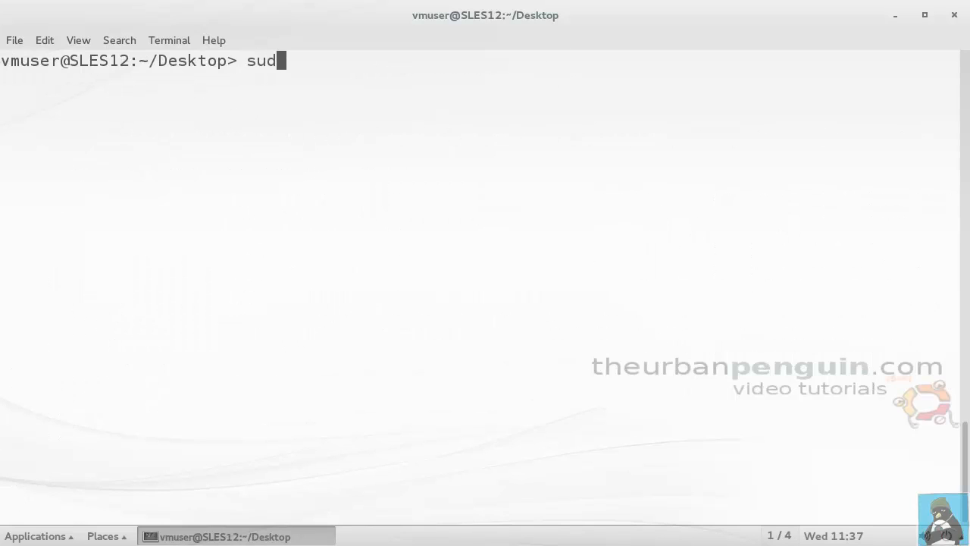
{"action": "type", "text": "o syste"}
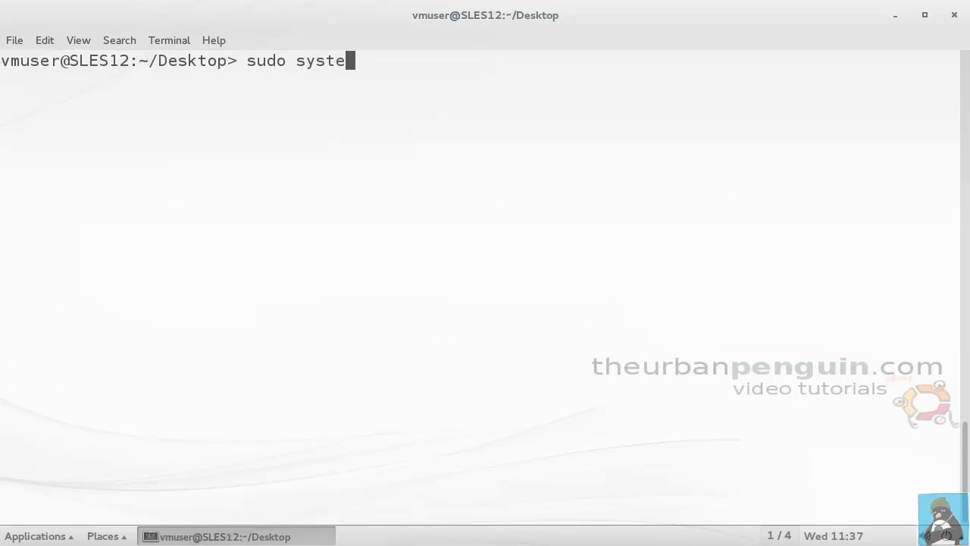
{"action": "type", "text": "mctl"}
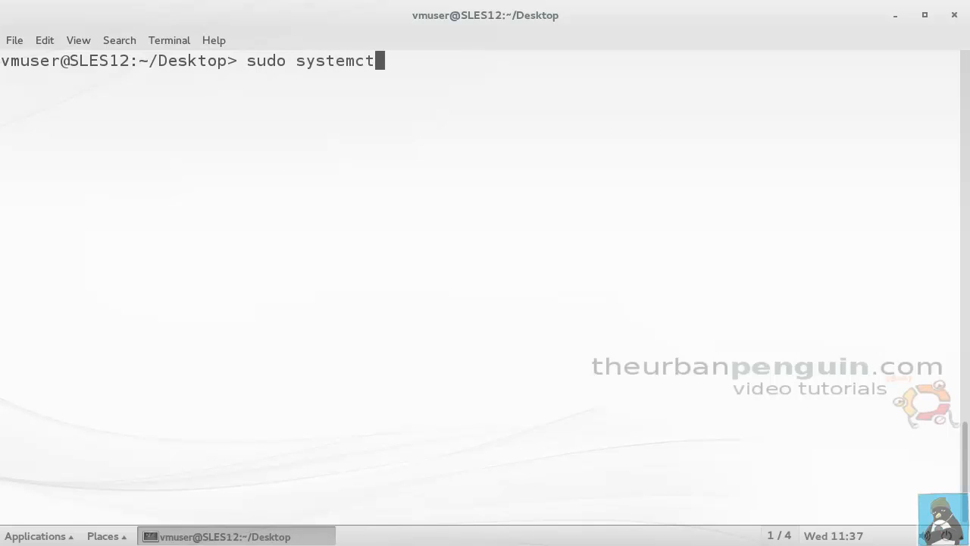
{"action": "type", "text": "l"}
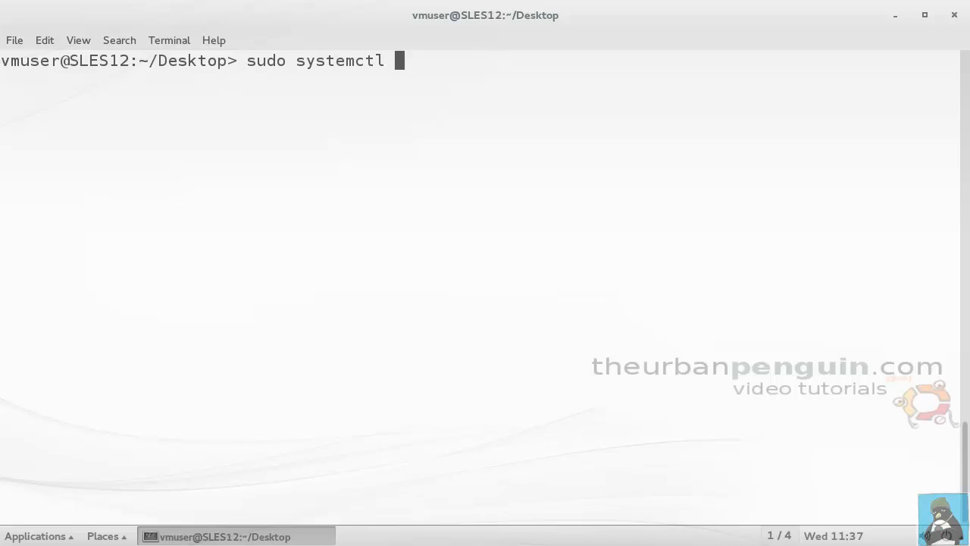
{"action": "type", "text": "enab"}
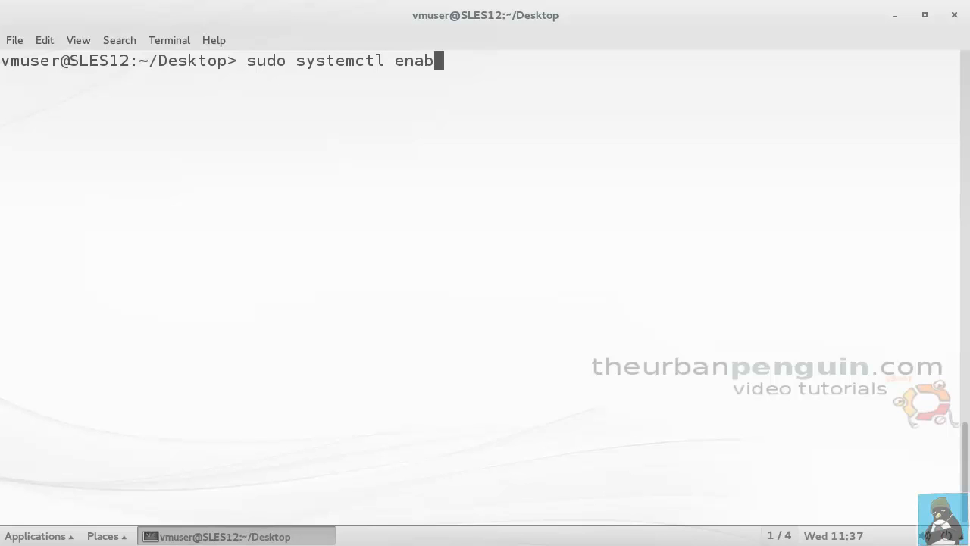
{"action": "type", "text": "le docker"}
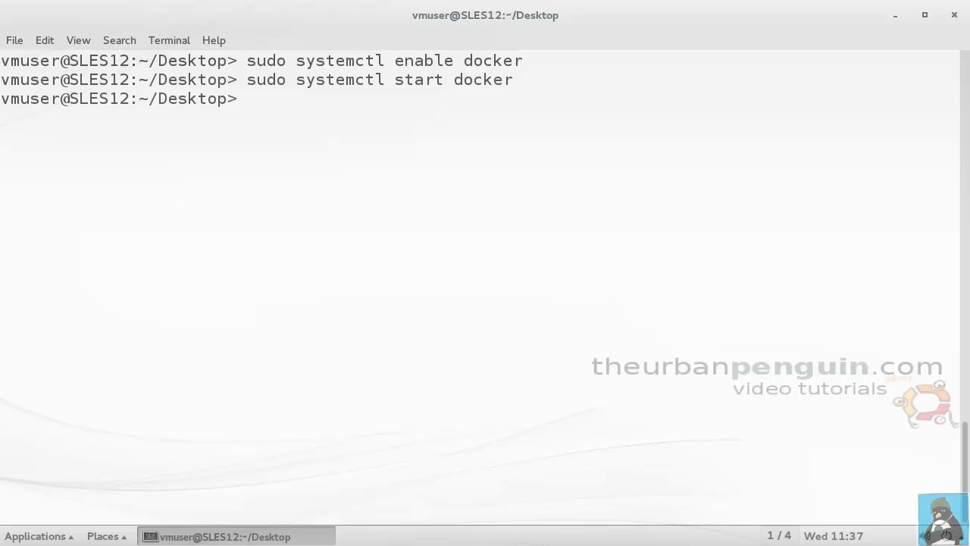
Step: Add user vmuseer to the docker group with sudo usermod -a -G docker
{"action": "type", "text": "sudo"}
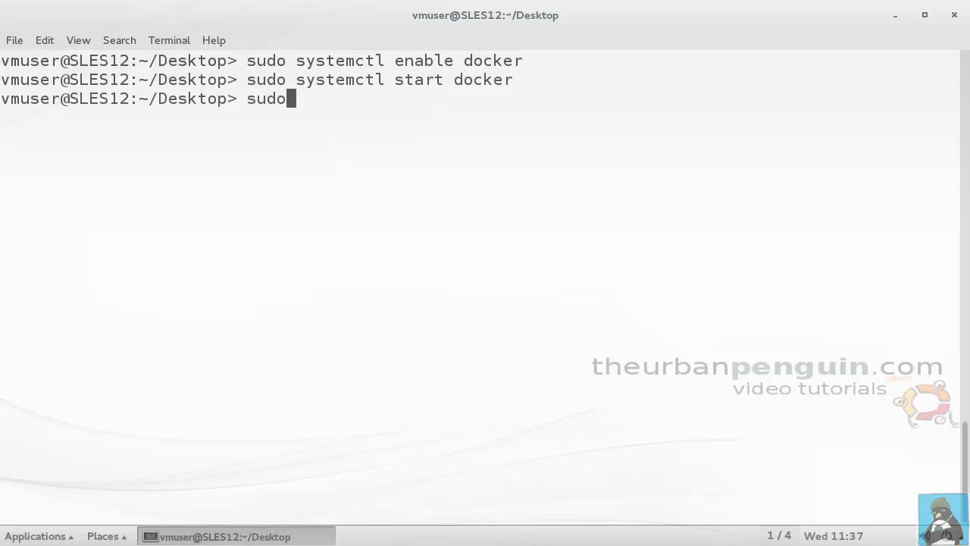
{"action": "type", "text": "user"}
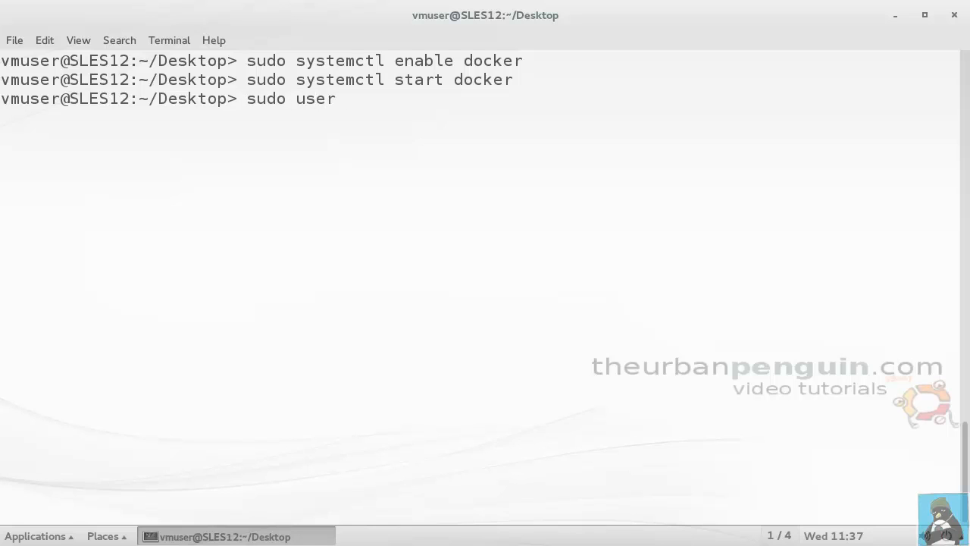
{"action": "type", "text": "mod -a"}
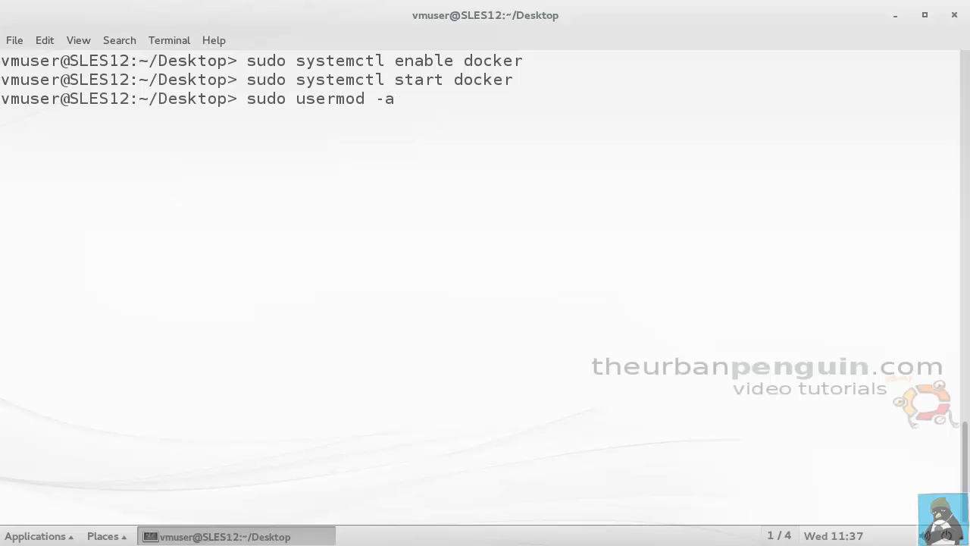
{"action": "type", "text": "-G"}
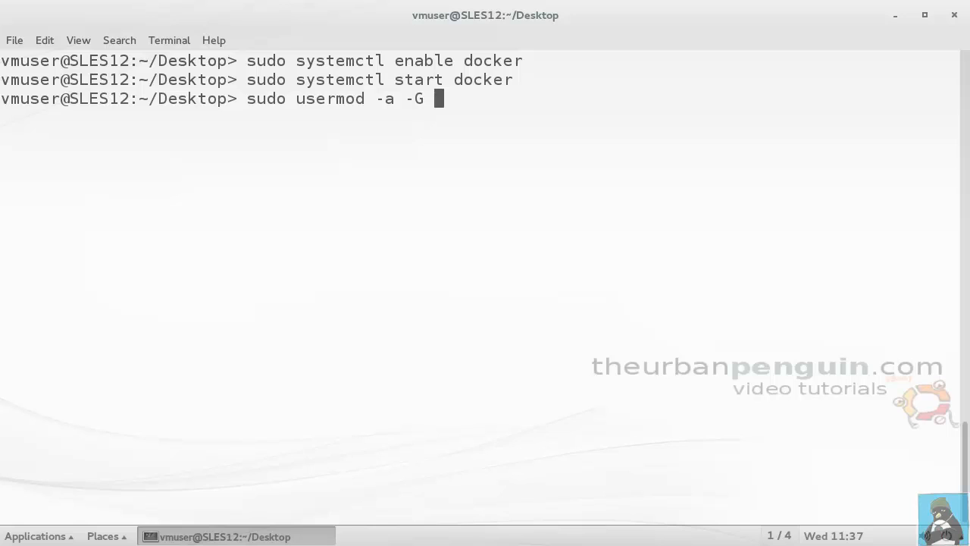
{"action": "type", "text": "dock"}
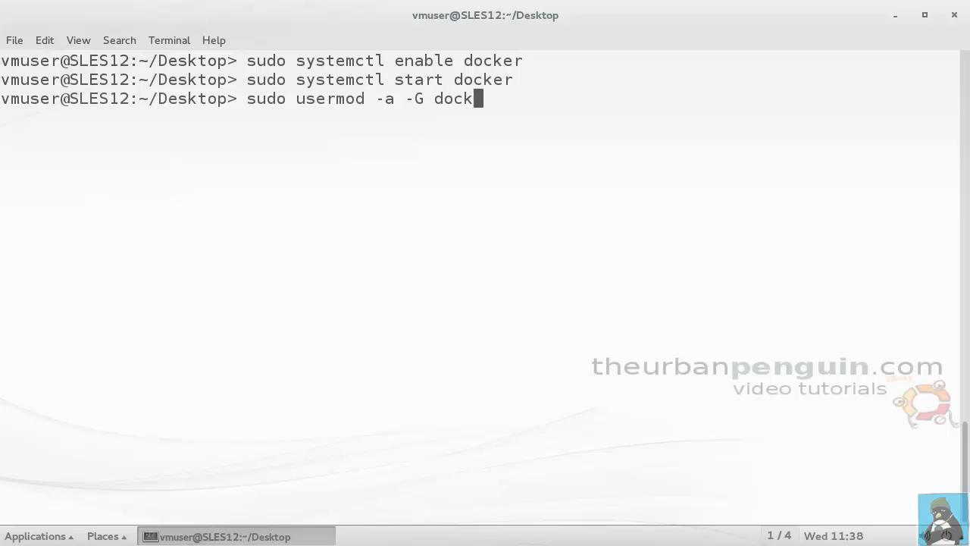
{"action": "type", "text": "er"}
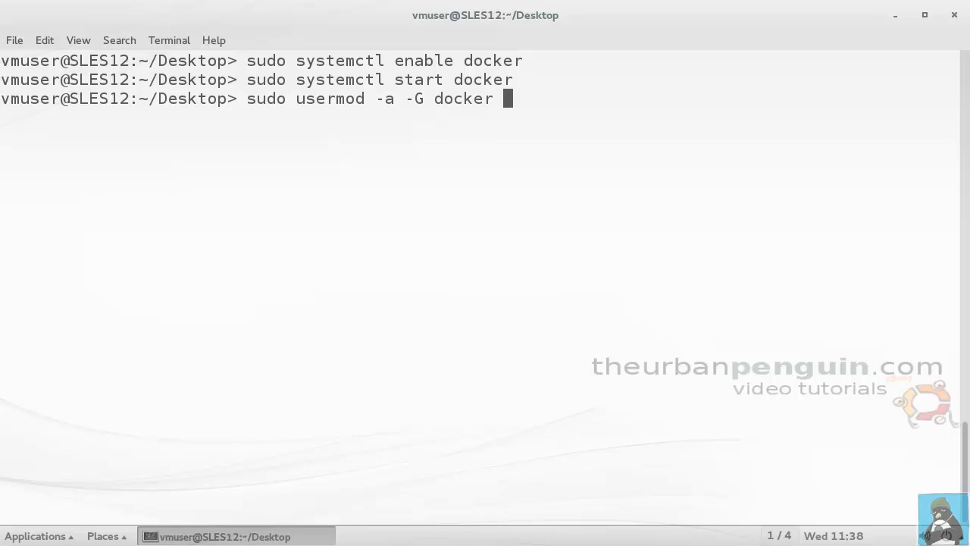
{"action": "type", "text": "vmuseer"}
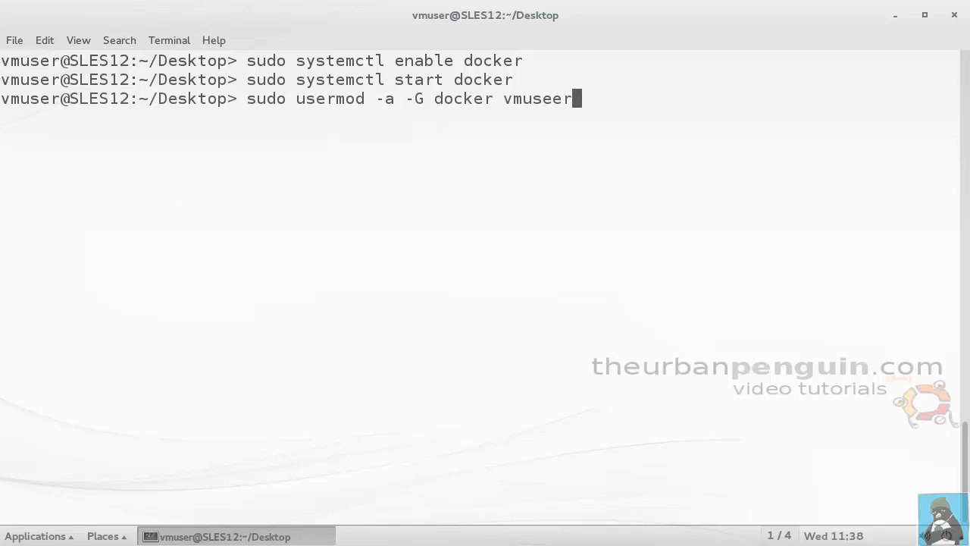
{"action": "key", "text": "Return"}
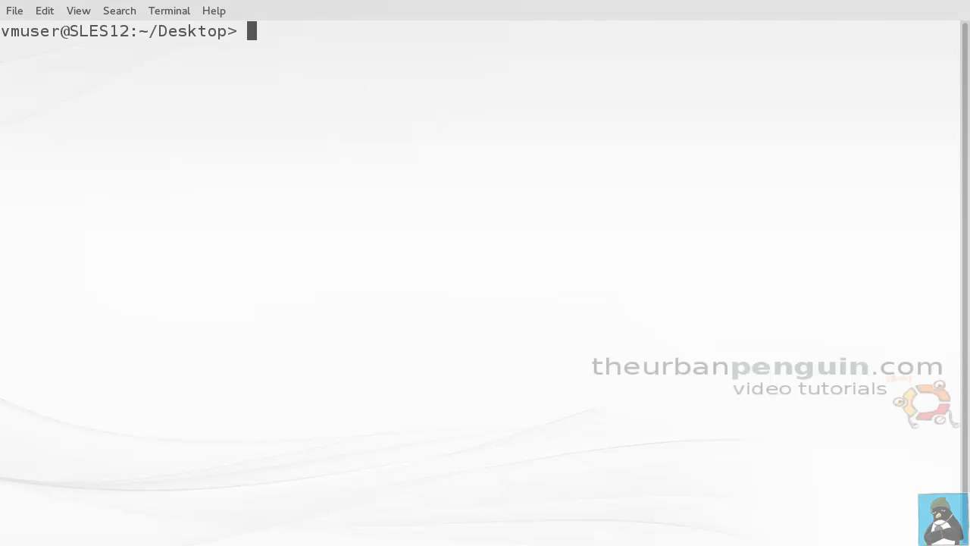
{"action": "type", "text": "id"}
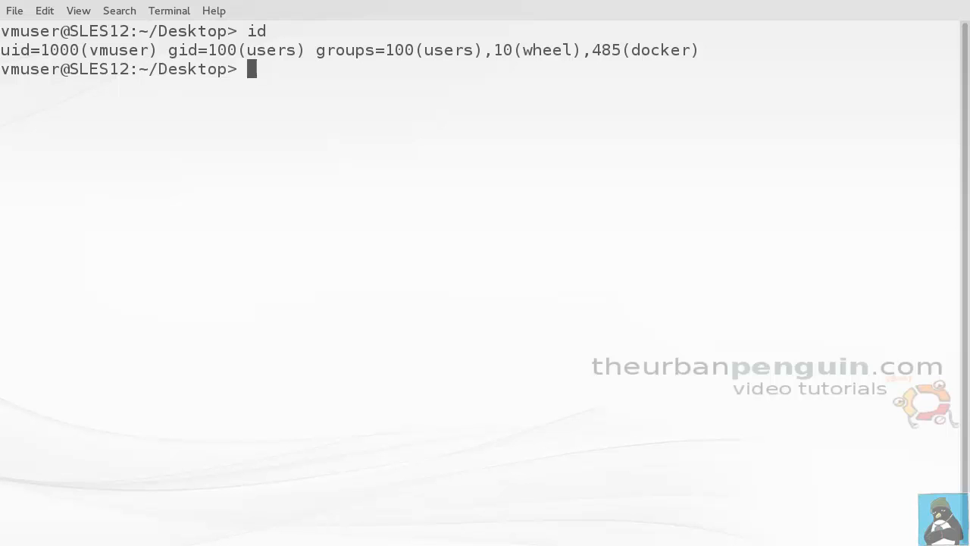
{"action": "type", "text": "do"}
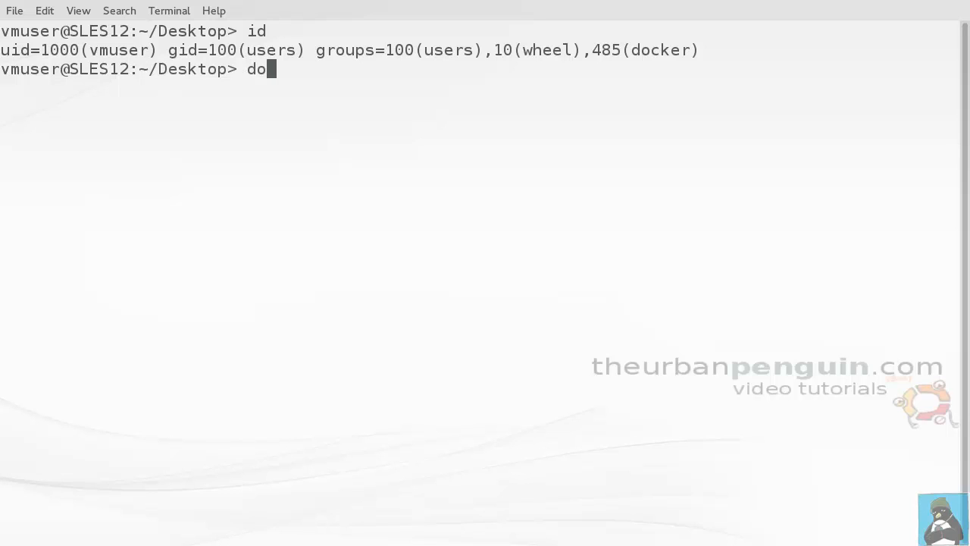
{"action": "type", "text": "cker"}
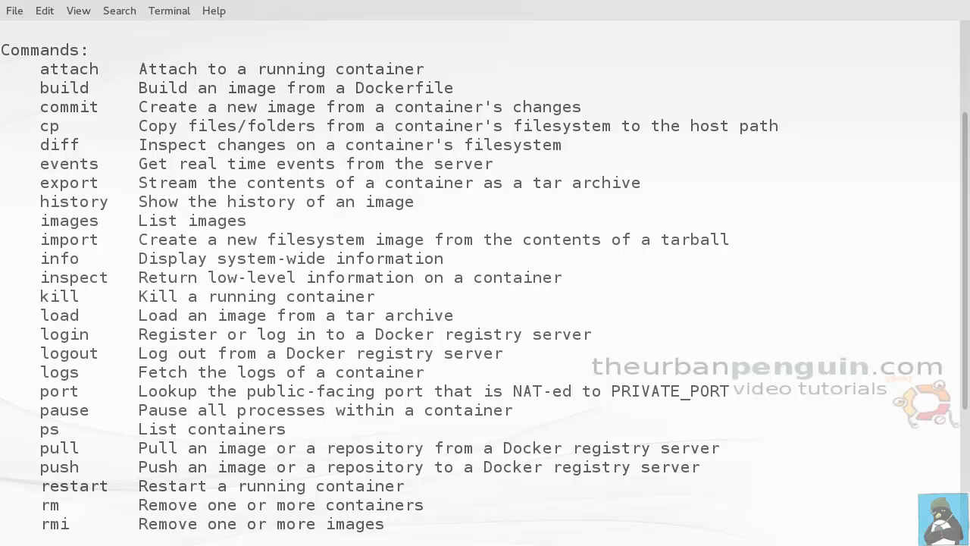
{"action": "scroll", "scroll_direction": "down", "scroll_amount": 3}
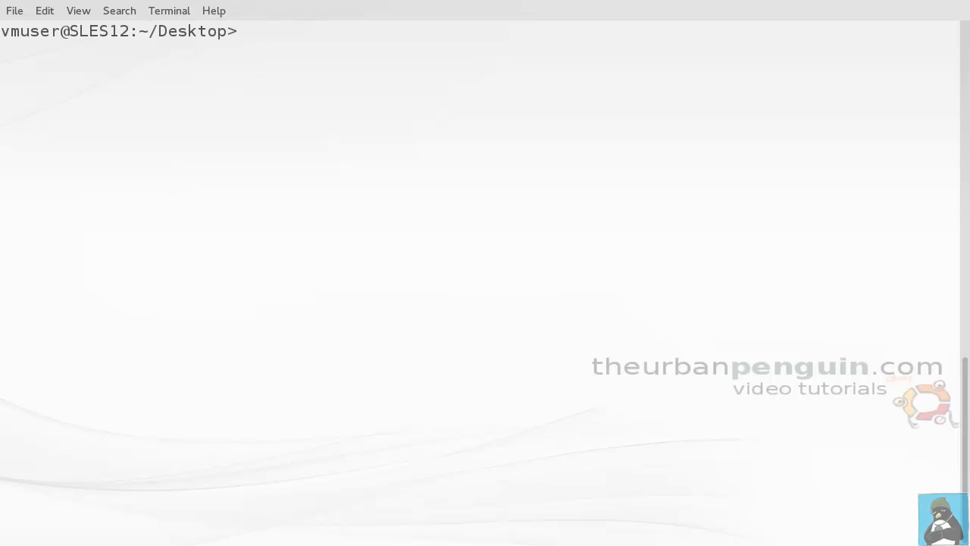
Step: Pull the ubuntu image with docker pull ubuntu
{"action": "type", "text": "dock"}
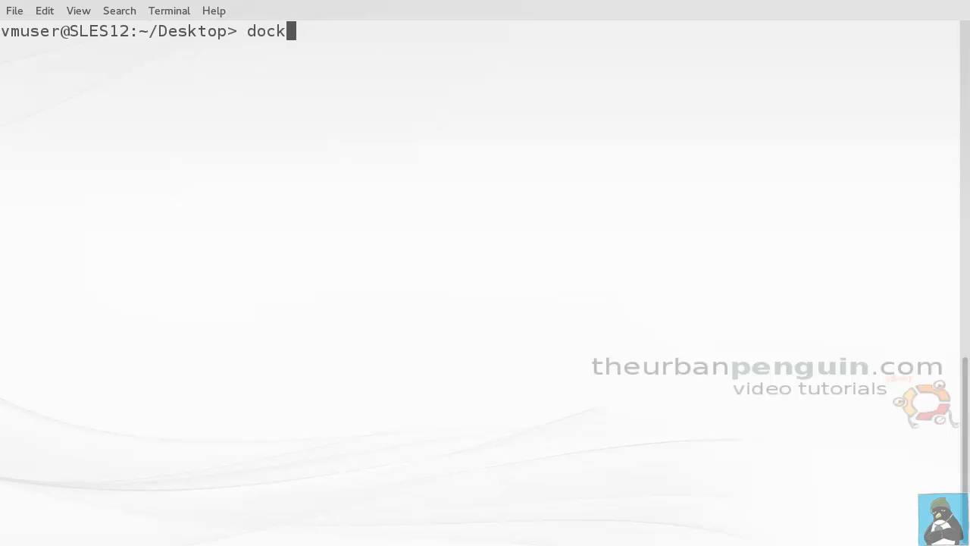
{"action": "type", "text": "er pu"}
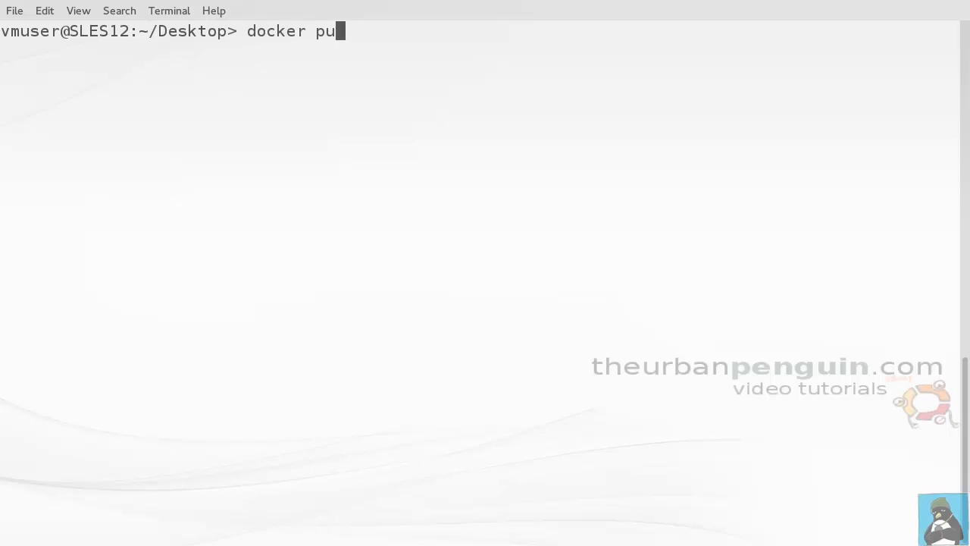
{"action": "type", "text": "ll u"}
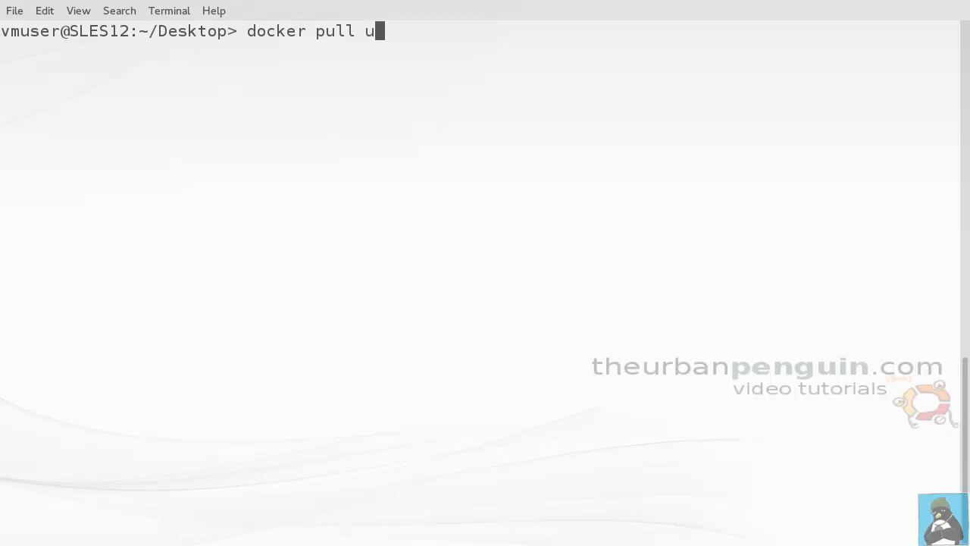
{"action": "type", "text": "buntu"}
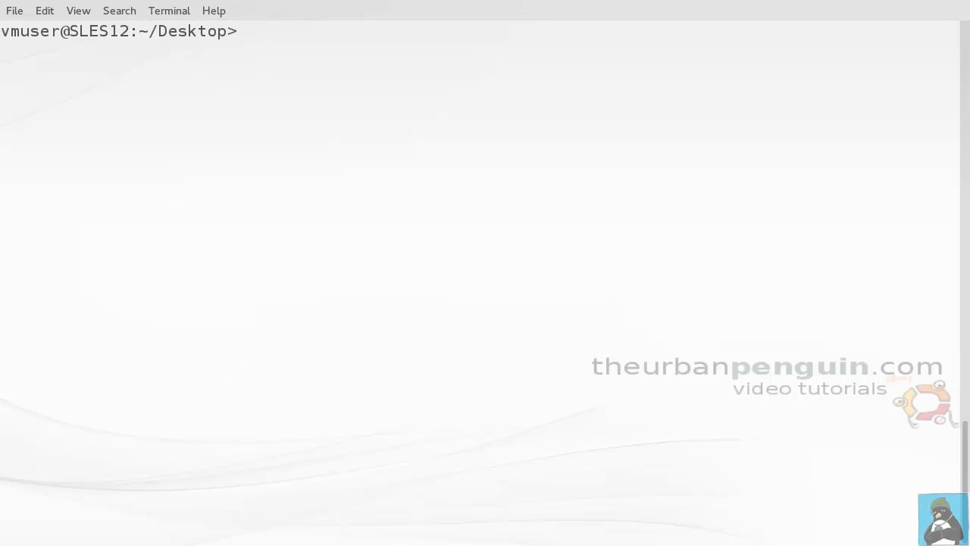
{"action": "type", "text": "do"}
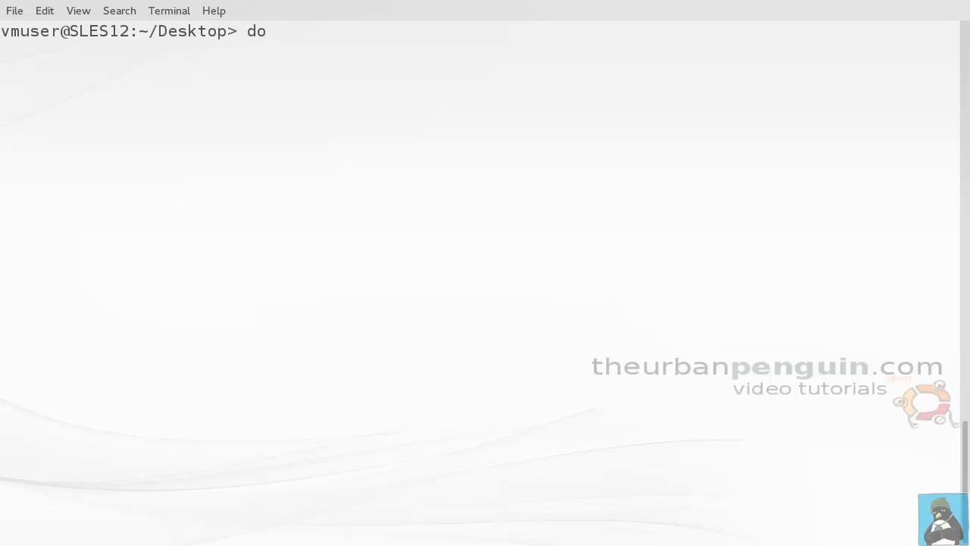
{"action": "type", "text": "cker"}
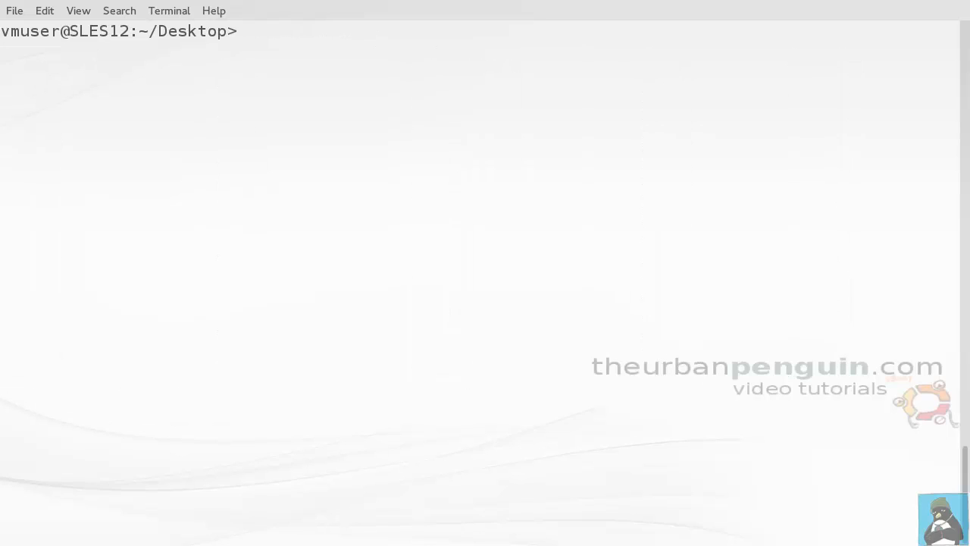
Step: Check host memory with free -m, then run an interactive ubuntu:14.04 container with /bin/bash
{"action": "type", "text": "free -m"}
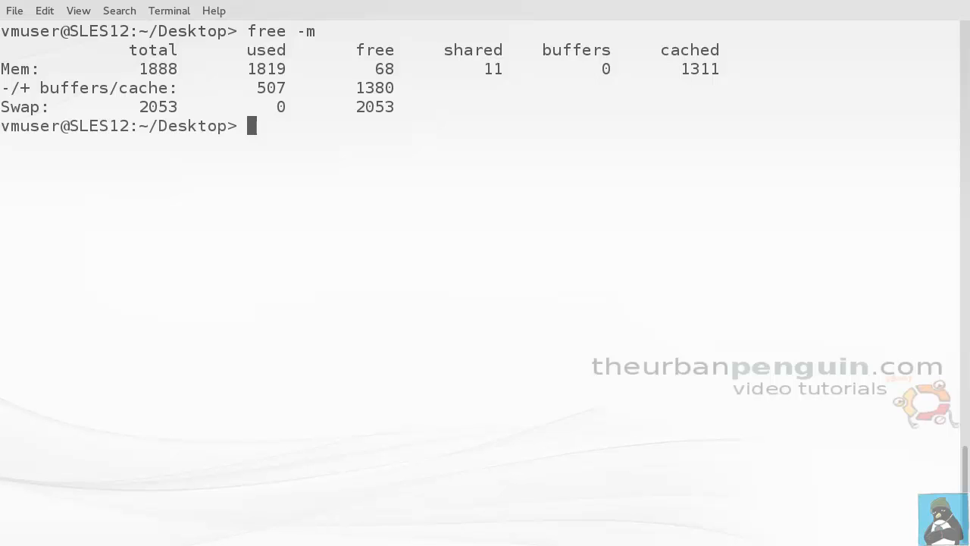
{"action": "type", "text": "d"}
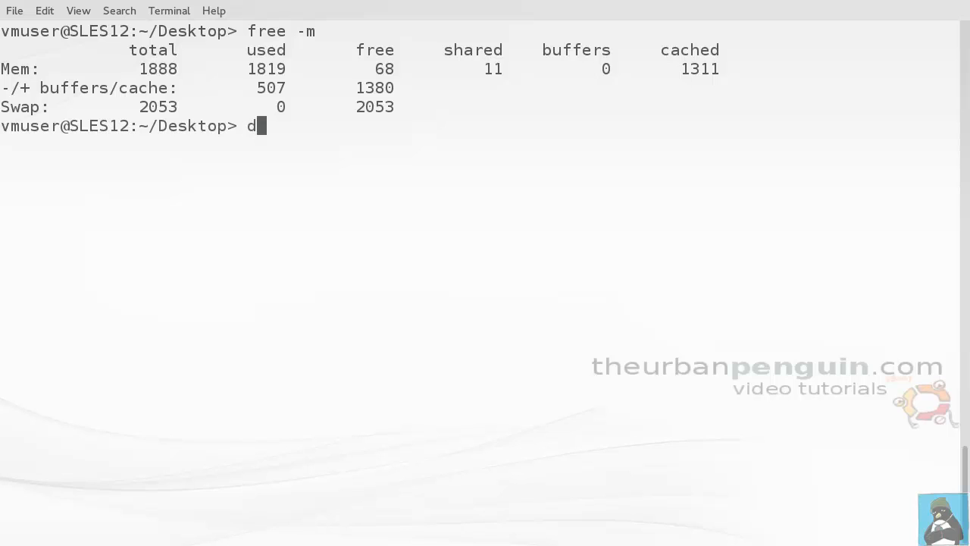
{"action": "type", "text": "ocker"}
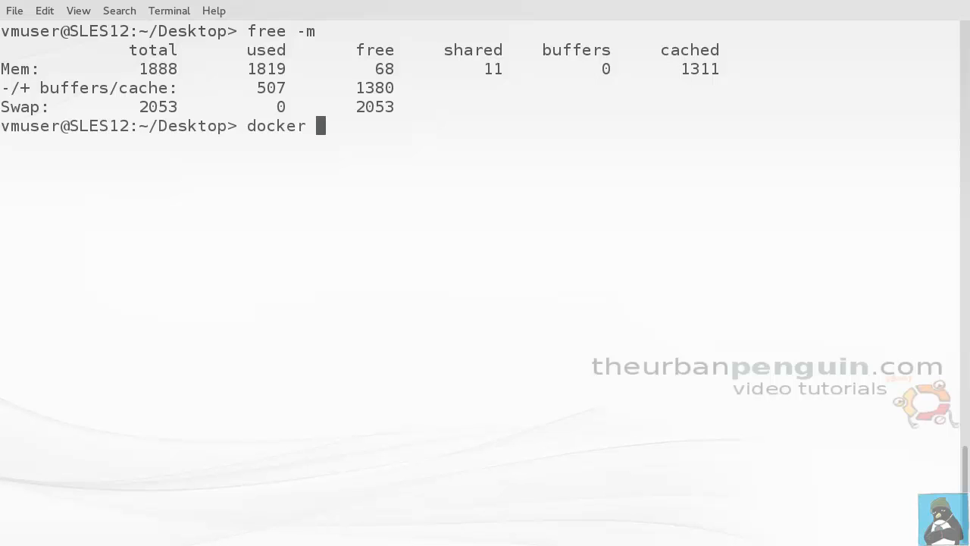
{"action": "type", "text": "run"}
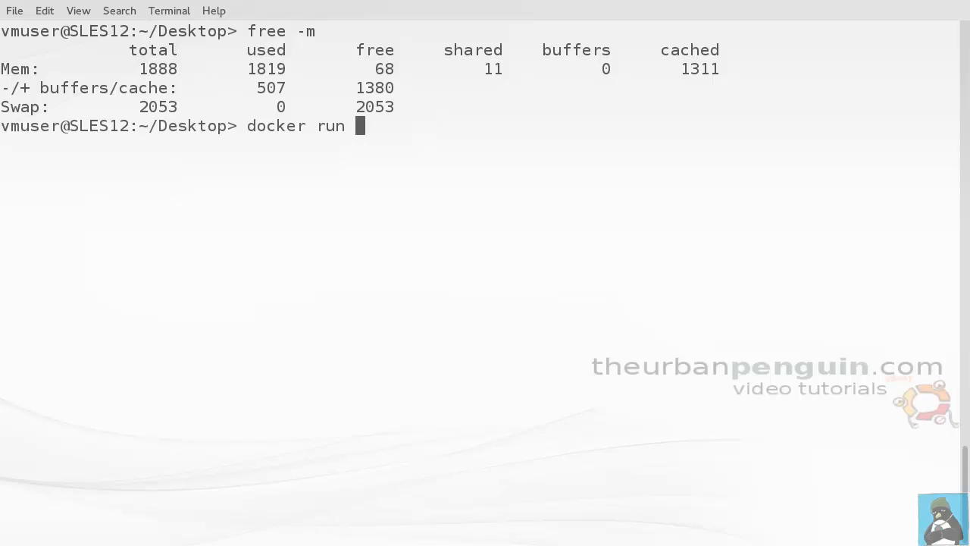
{"action": "type", "text": "-t"}
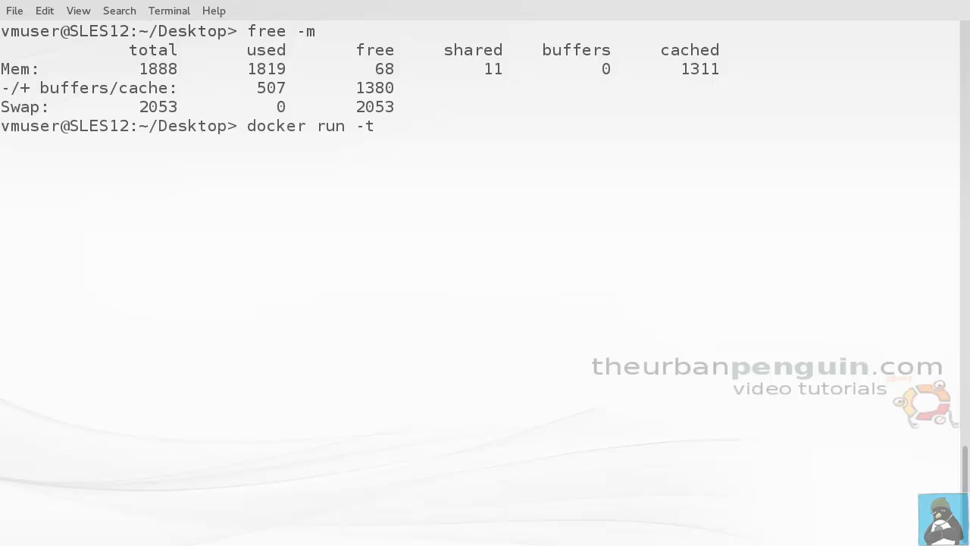
{"action": "type", "text": "-i"}
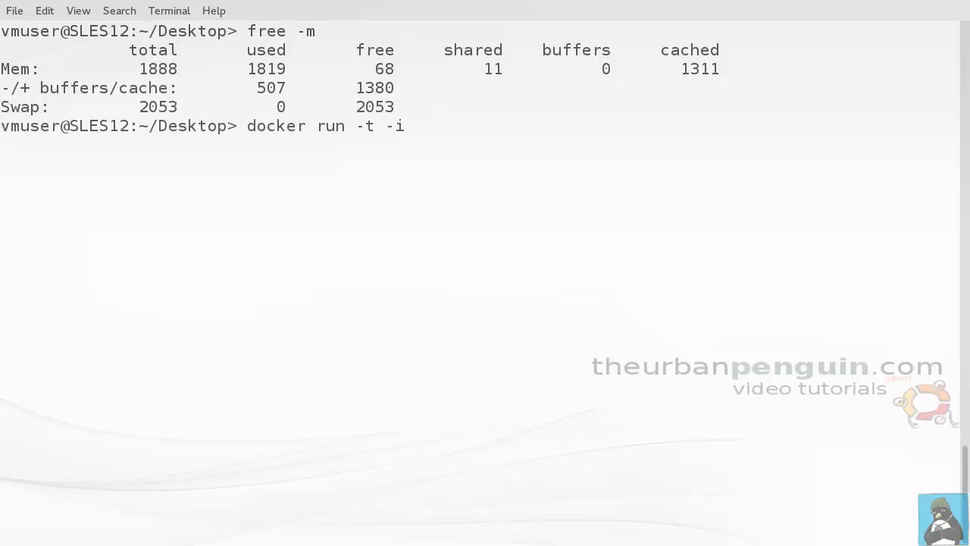
{"action": "type", "text": "u"}
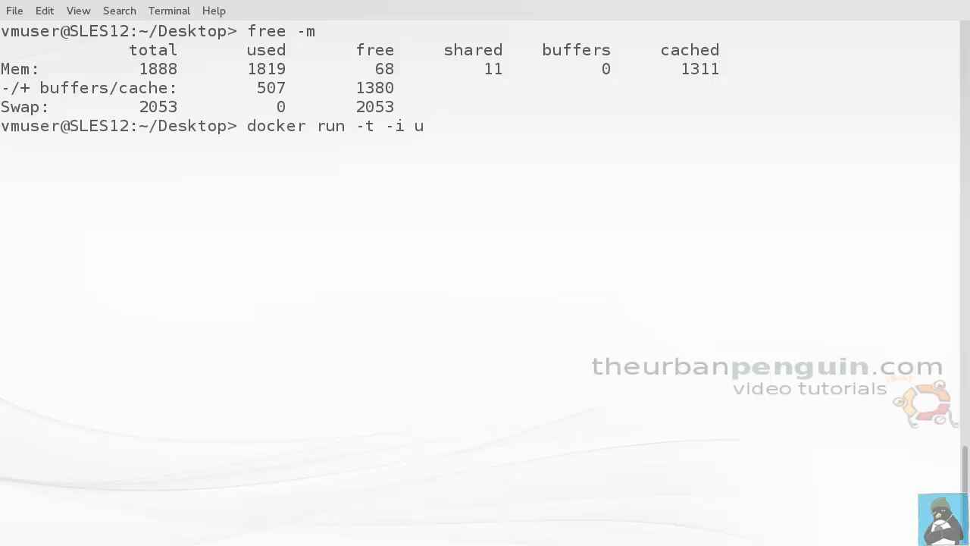
{"action": "type", "text": "buntu"}
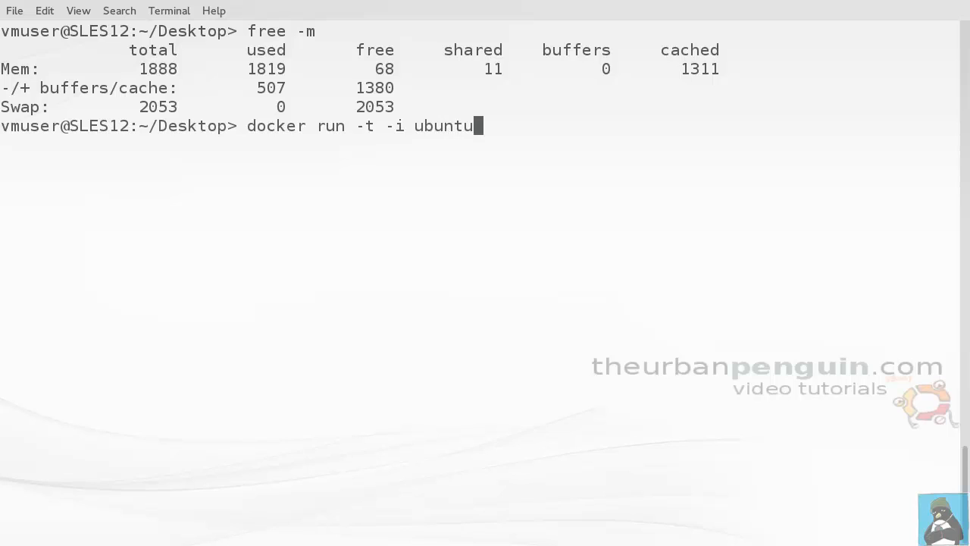
{"action": "type", "text": ":14.04 /bin/bas"}
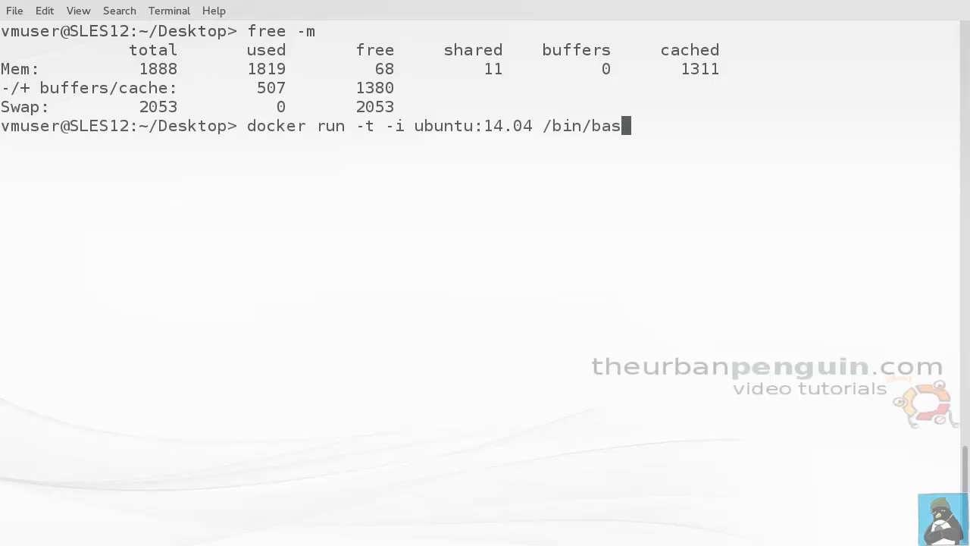
{"action": "type", "text": "h"}
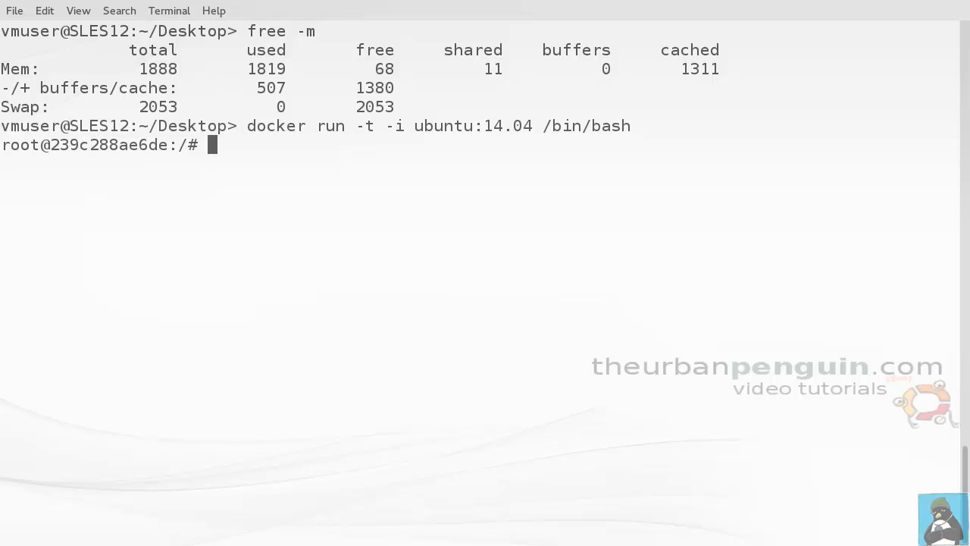
Step: Inside the container, run lsb_release -a and free -m to confirm version and memory
{"action": "type", "text": "lsb_release -a"}
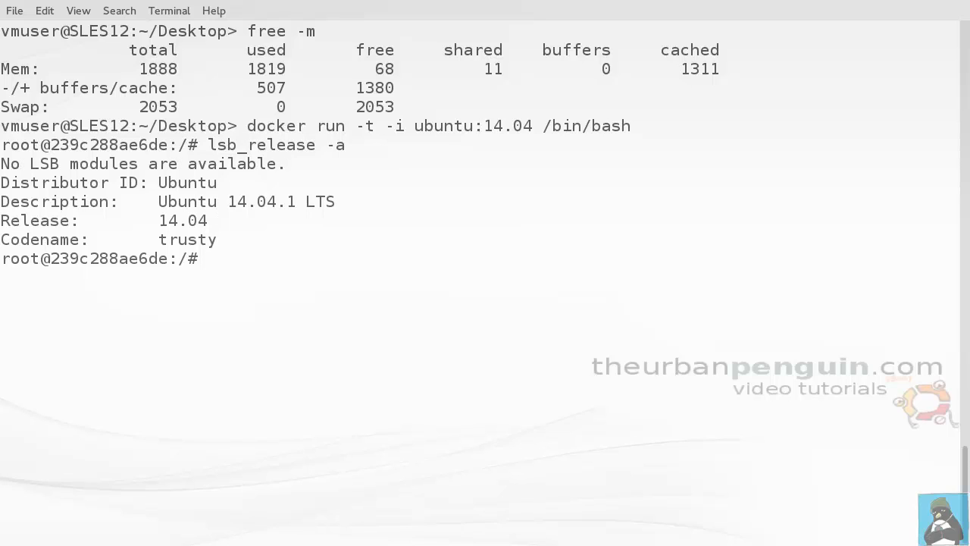
{"action": "type", "text": "free -"}
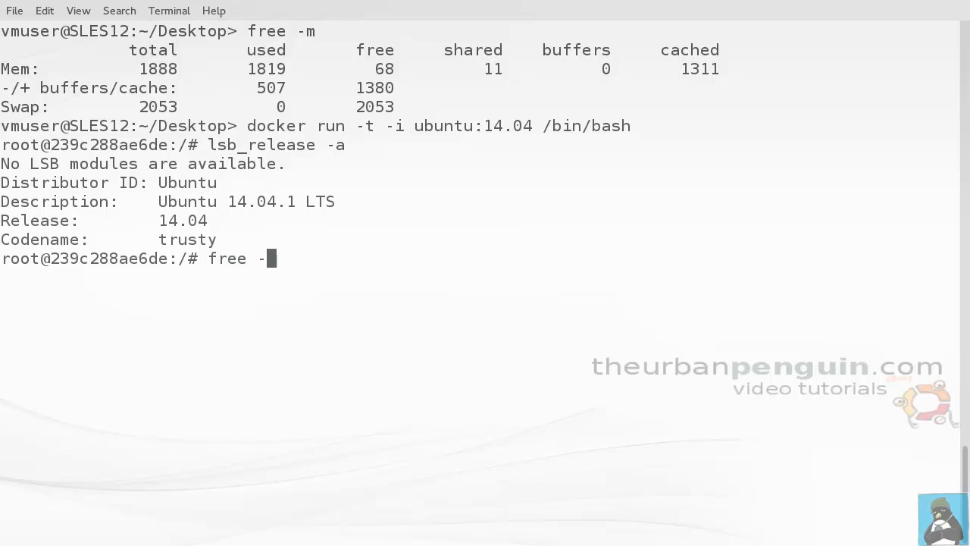
{"action": "key", "text": "Return"}
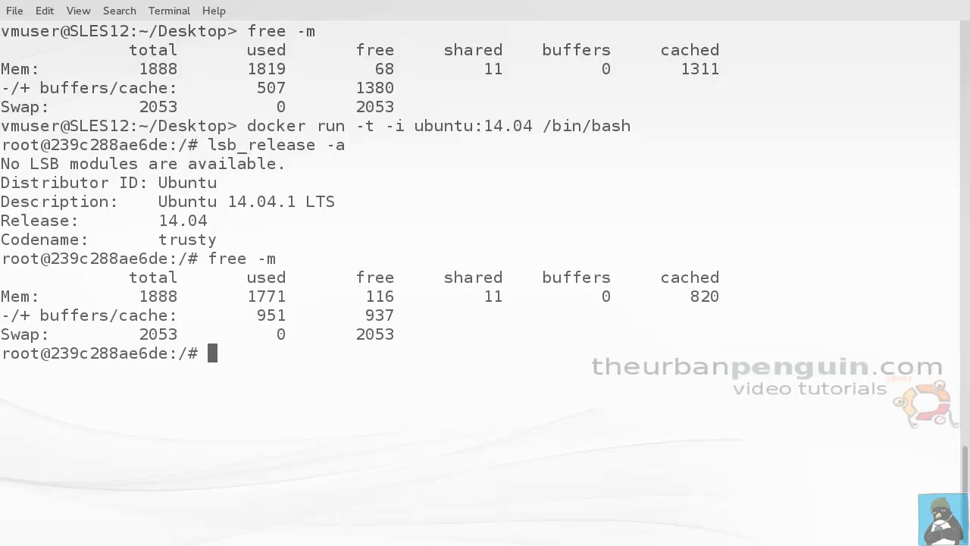
Step: In a new host tab, list containers with docker ps, then stop and remove thirsty_shockley
{"action": "left_click", "coordinate": [13, 10]}
{"action": "type", "text": "d"}
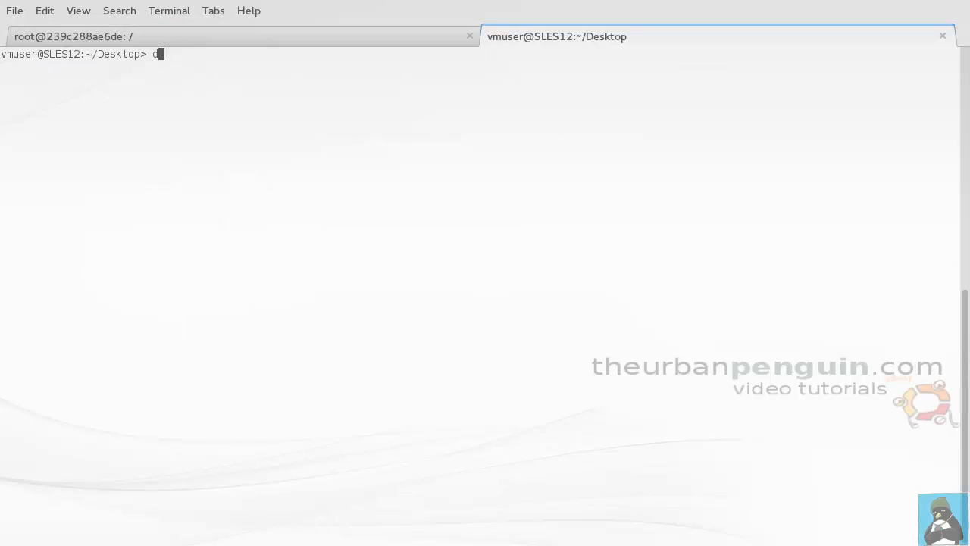
{"action": "type", "text": "ocker ps"}
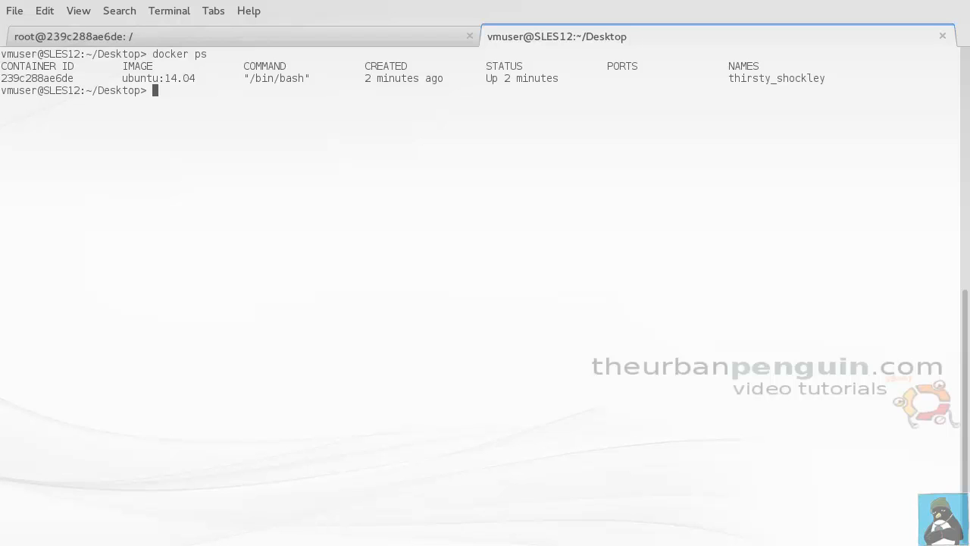
{"action": "type", "text": "docker s"}
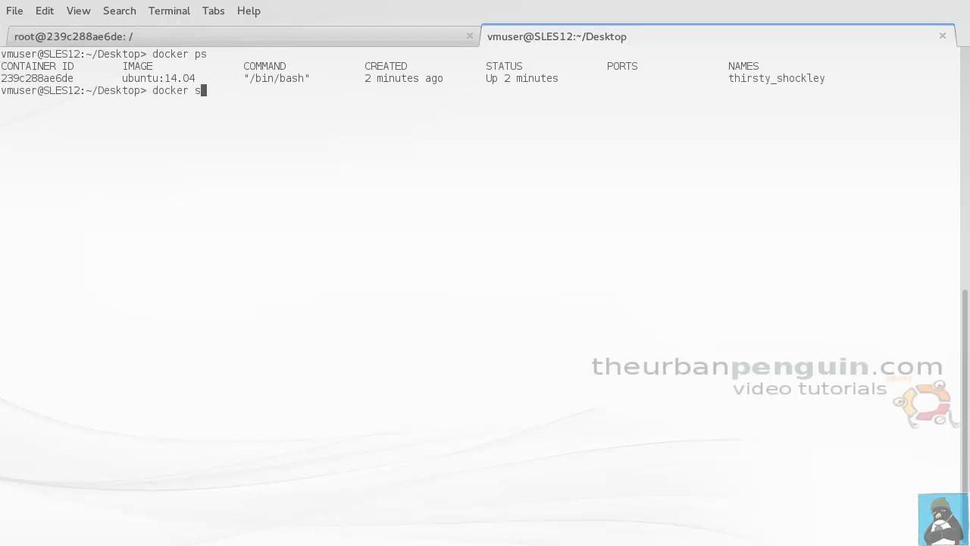
{"action": "type", "text": "top"}
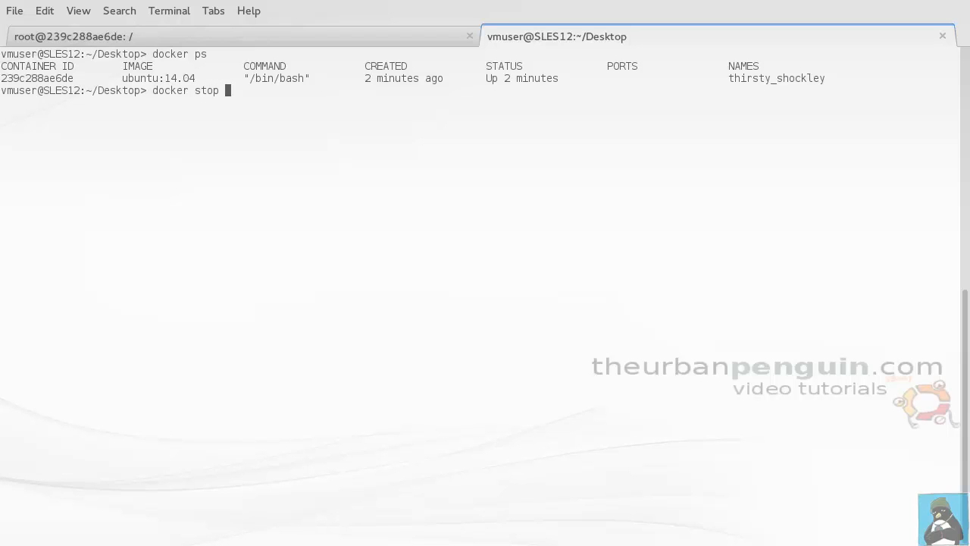
{"action": "type", "text": "th"}
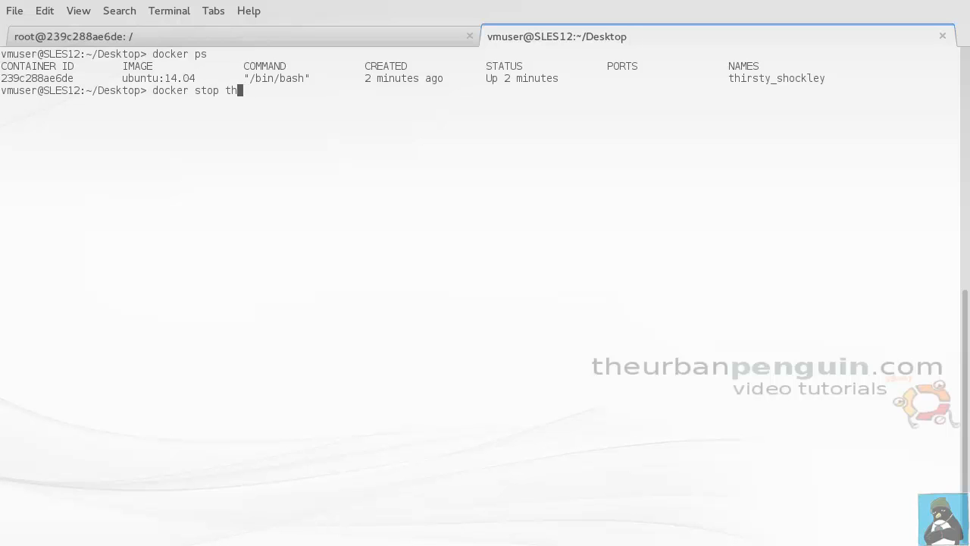
{"action": "type", "text": "irt"}
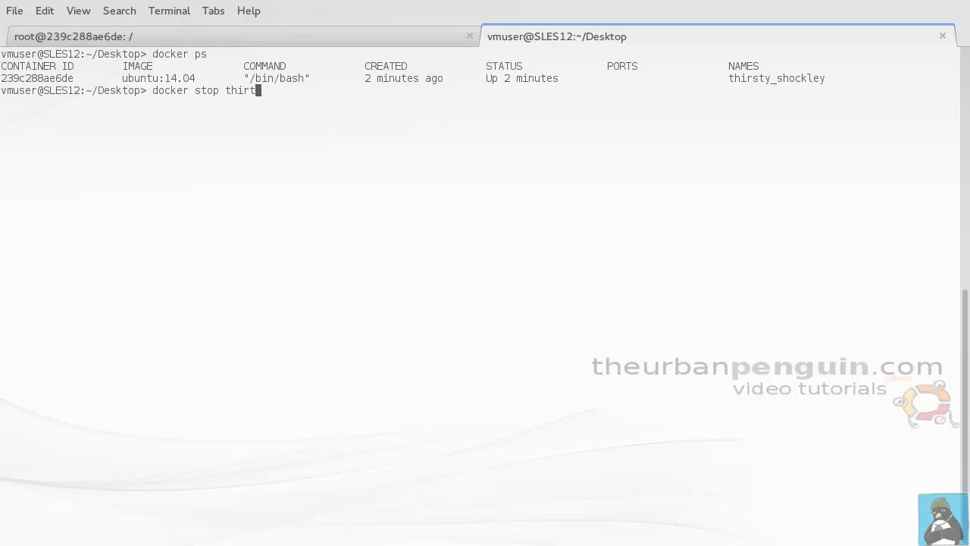
{"action": "key", "text": "BackSpace"}
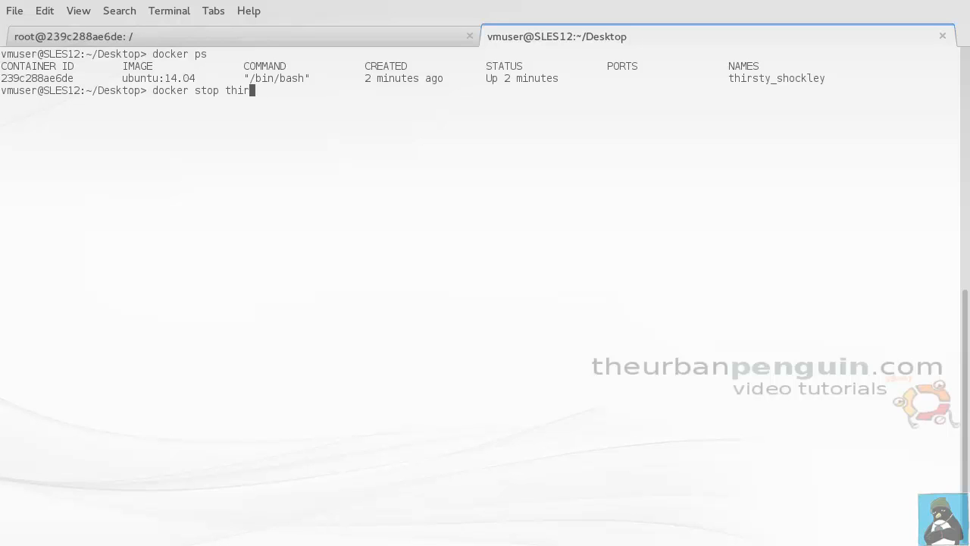
{"action": "type", "text": "sty"}
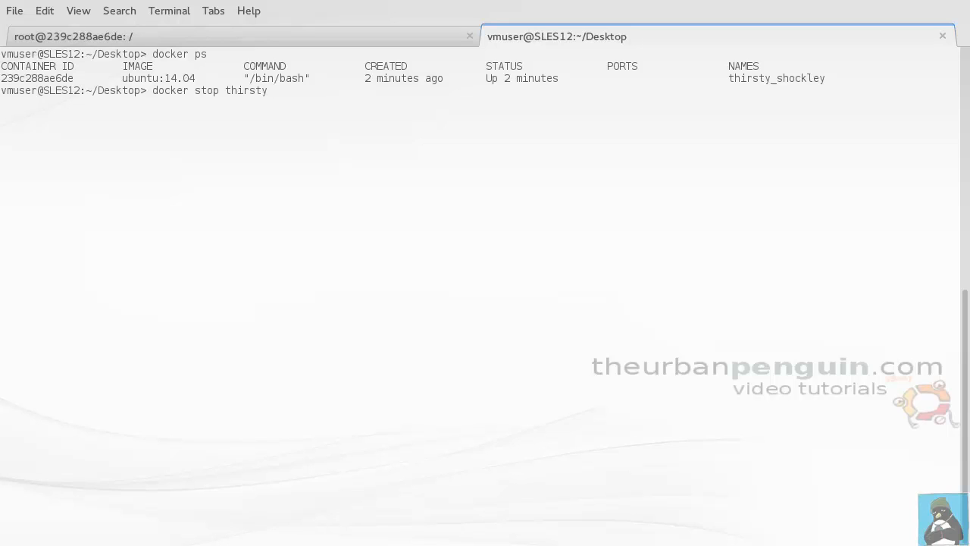
{"action": "type", "text": "_s"}
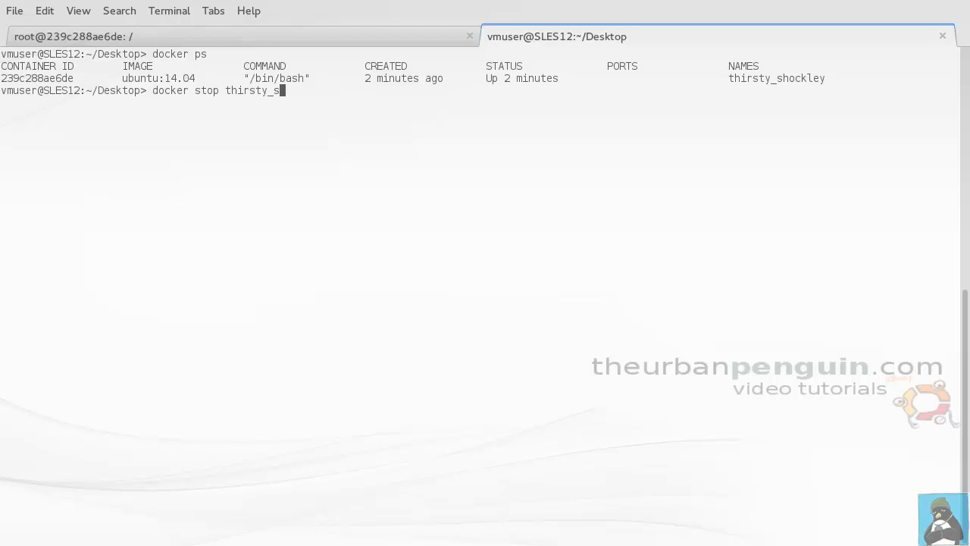
{"action": "type", "text": "hockley"}
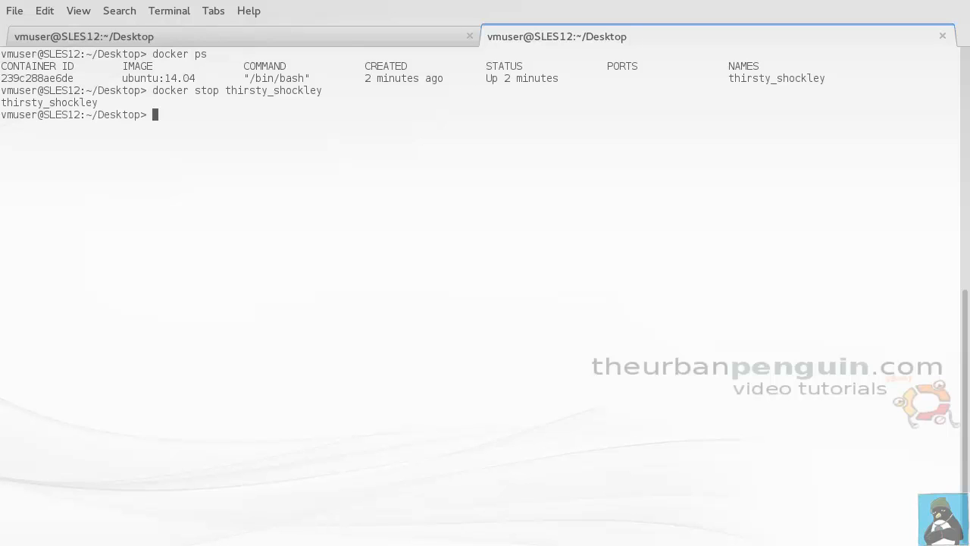
{"action": "type", "text": "docker stop thirsty_shockley"}
{"action": "type", "text": "docker rm thirsty_shockley"}
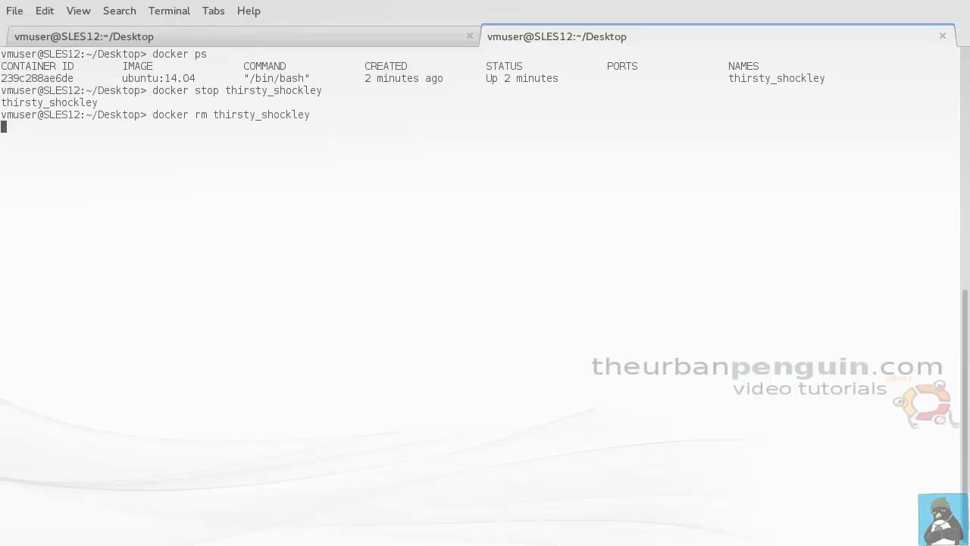
{"action": "key", "text": "Return"}
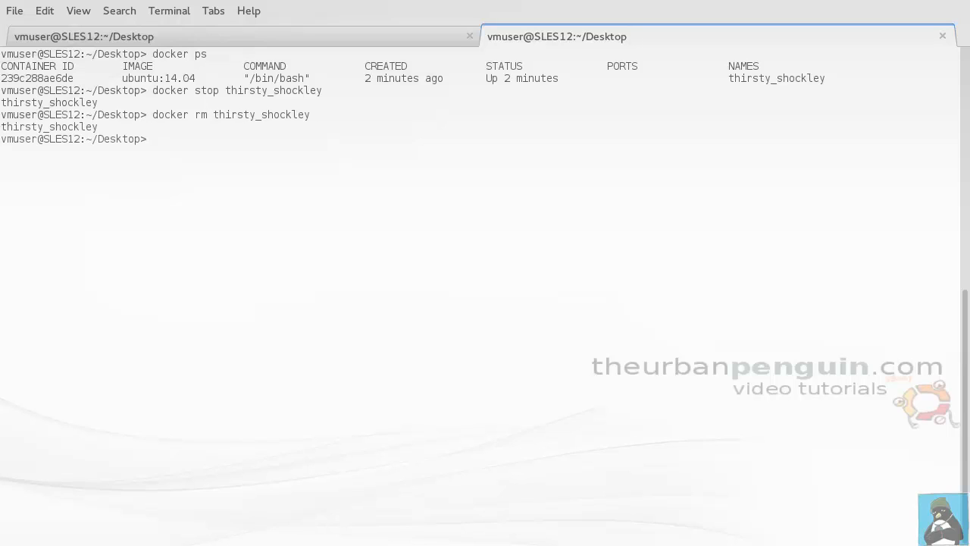